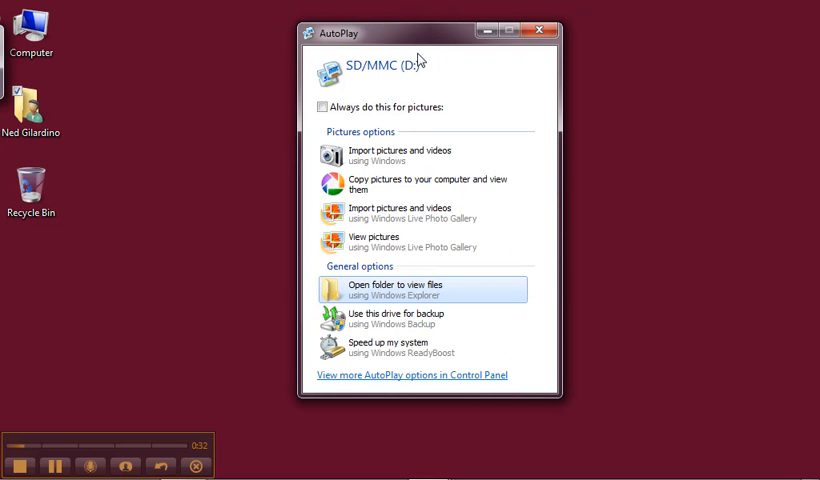
pyautogui.moveTo(372, 76)
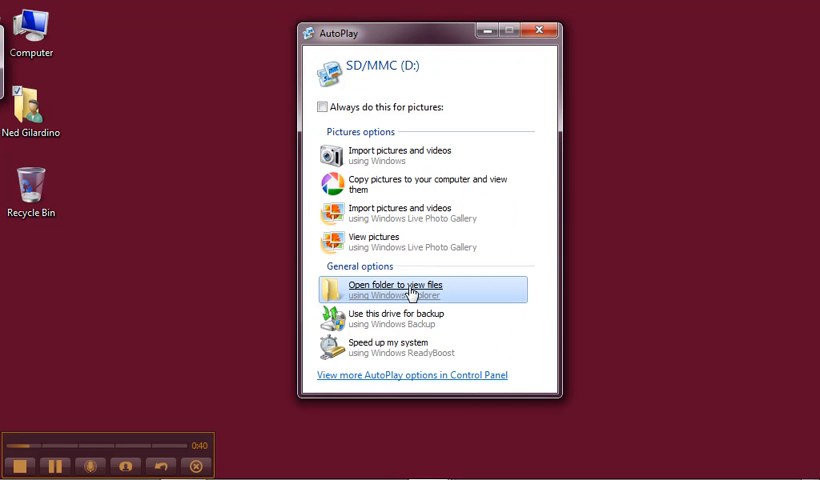
# - Browse from AutoPlay into the SD card's DCIM\100CASIO photo folder
pyautogui.click(408, 284)
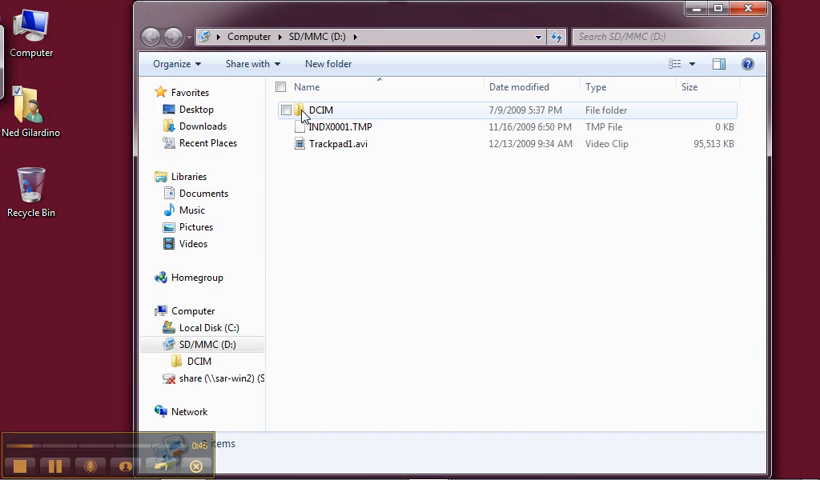
pyautogui.doubleClick(318, 110)
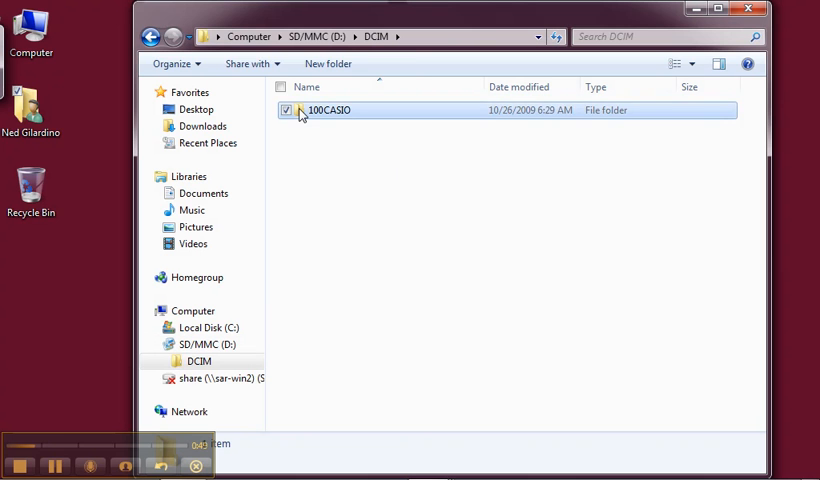
pyautogui.doubleClick(330, 110)
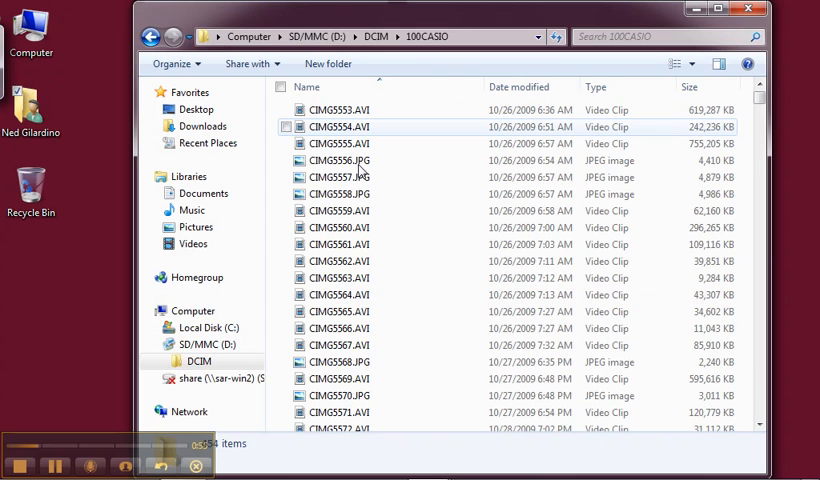
# - Select CIMG5556.JPG in 100CASIO and drag a copy onto the desktop
pyautogui.click(340, 160)
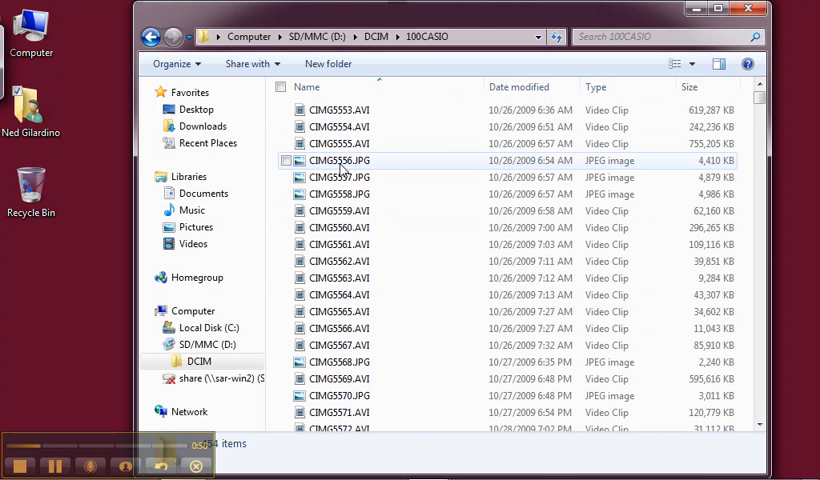
pyautogui.moveTo(340, 160)
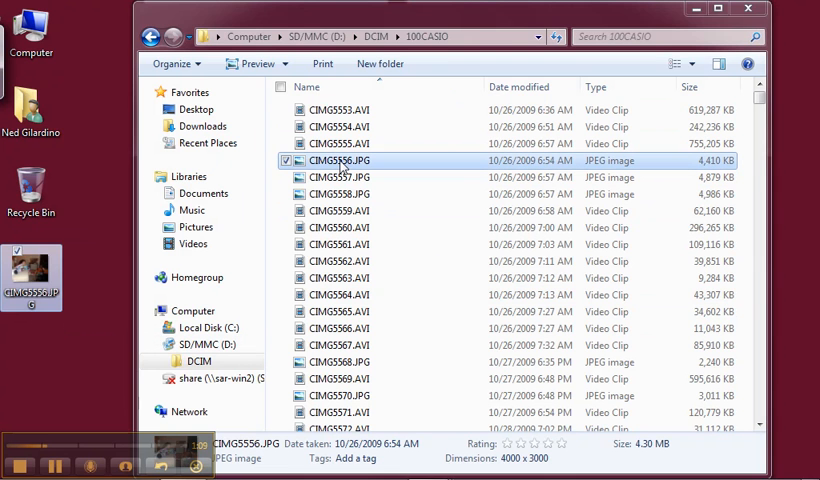
# - View the photo's Send to options, then return to the DCIM folder via the address bar
pyautogui.rightClick(340, 160)
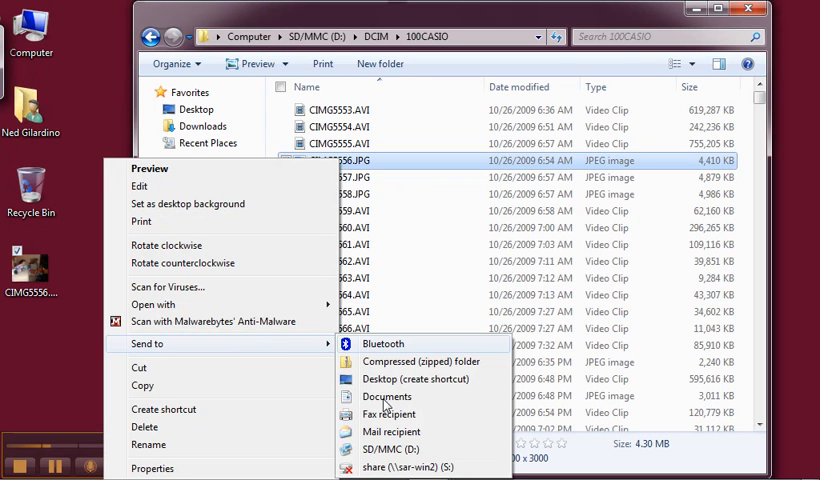
pyautogui.moveTo(388, 396)
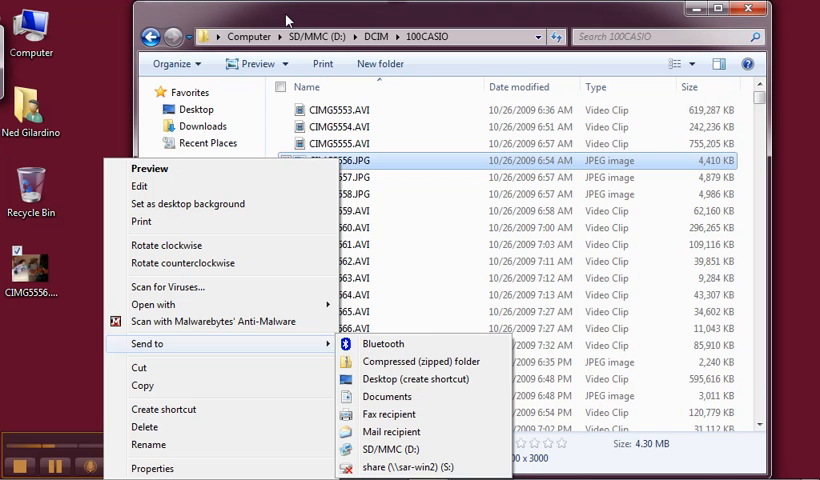
pyautogui.click(152, 34)
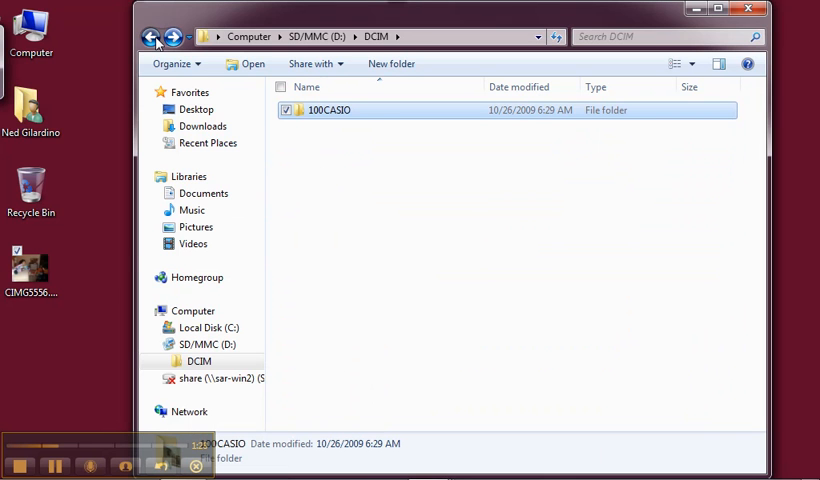
# - Go up to the SD/MMC (D:) top level and save CCSD Logo Heads.jpg there
pyautogui.click(156, 32)
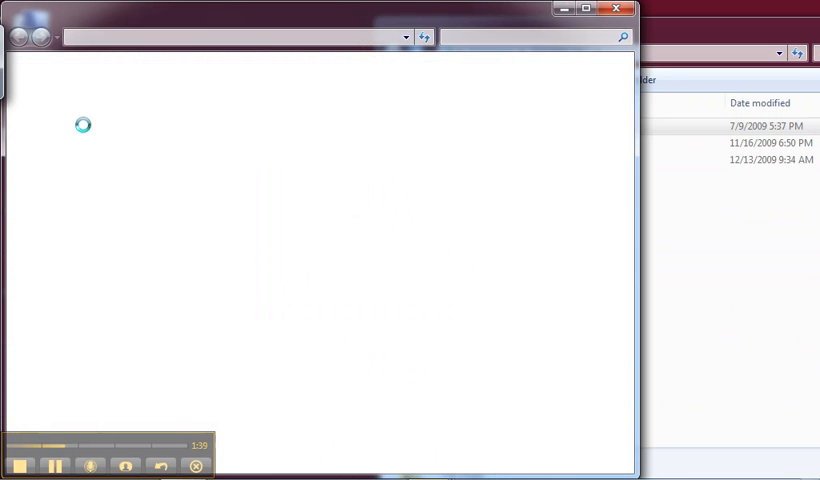
pyautogui.moveTo(224, 148)
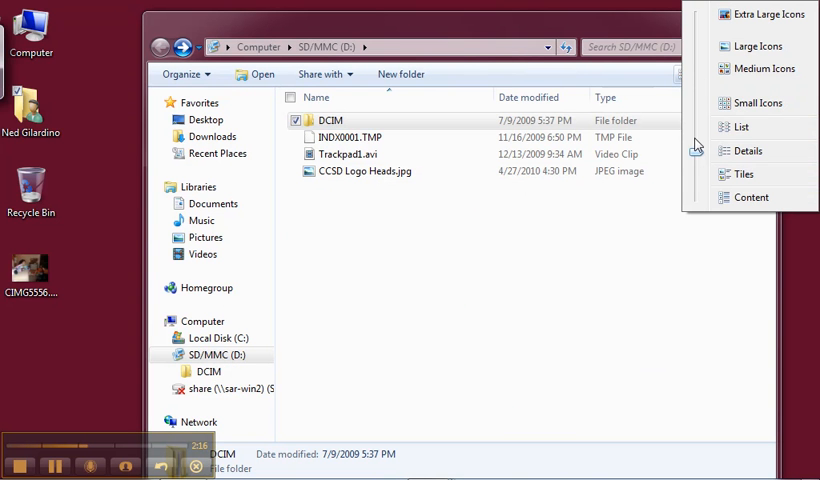
# - Switch the SD card's top-level view to Large Icons
pyautogui.click(764, 68)
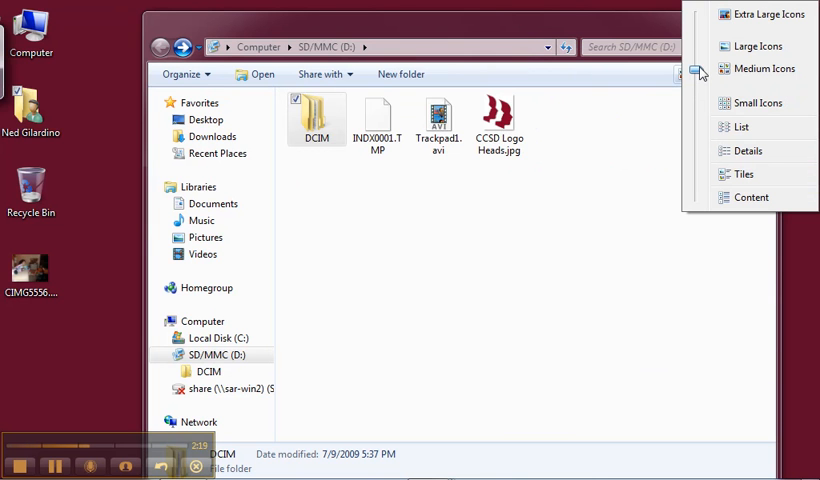